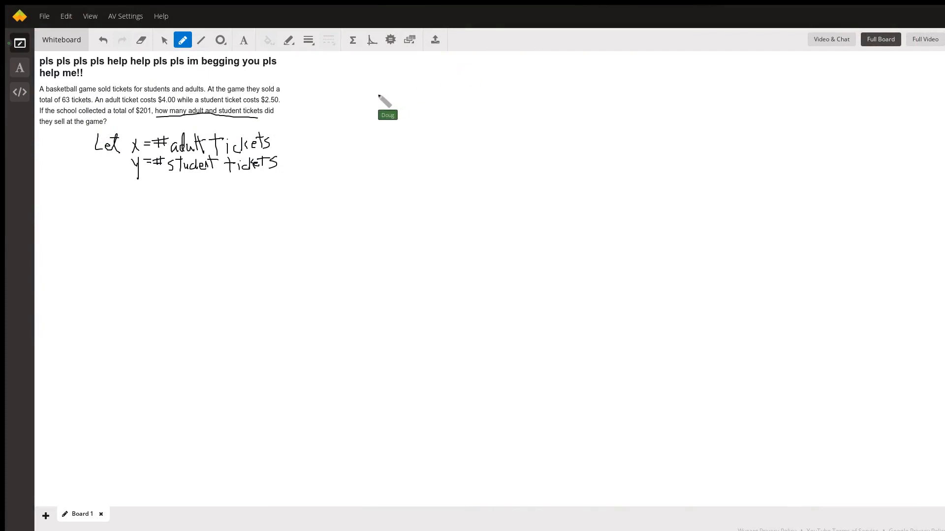
{"action": "mouse_move", "coordinate": [372, 93]}
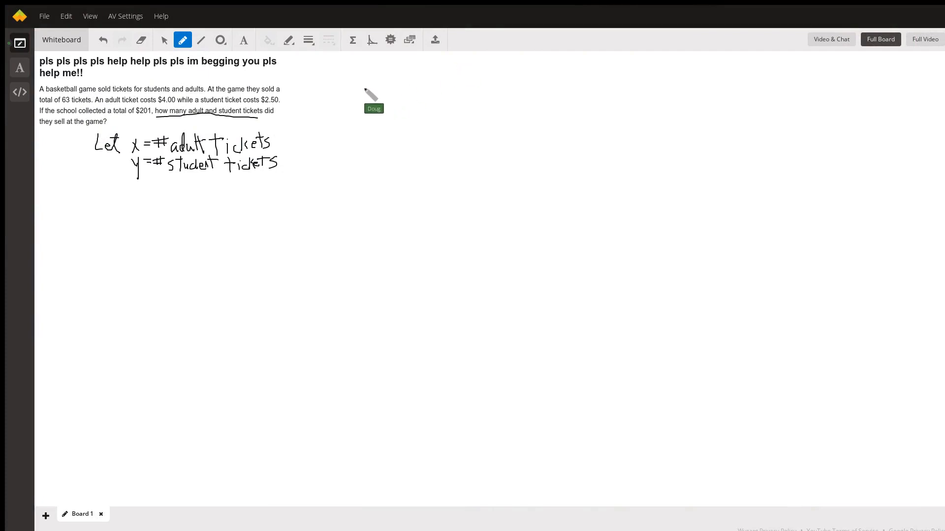
{"action": "mouse_move", "coordinate": [224, 102]}
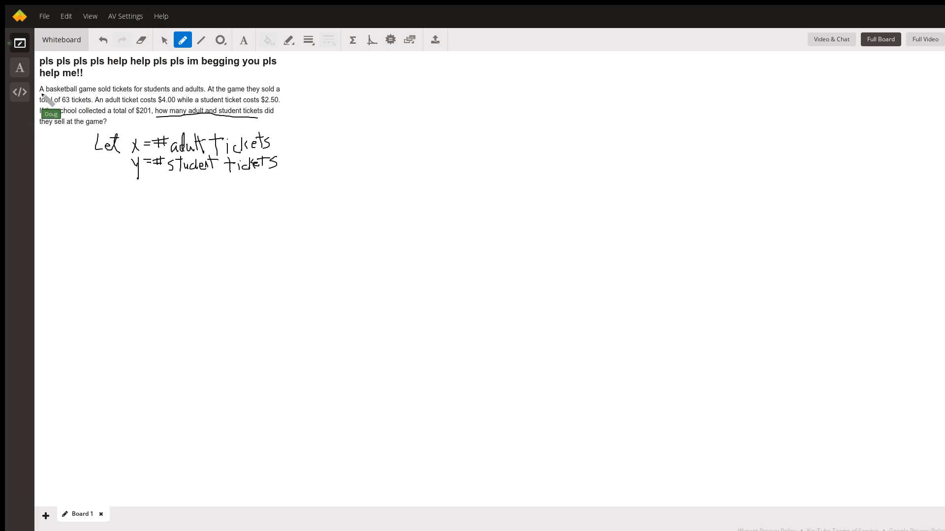
{"action": "mouse_move", "coordinate": [108, 175]}
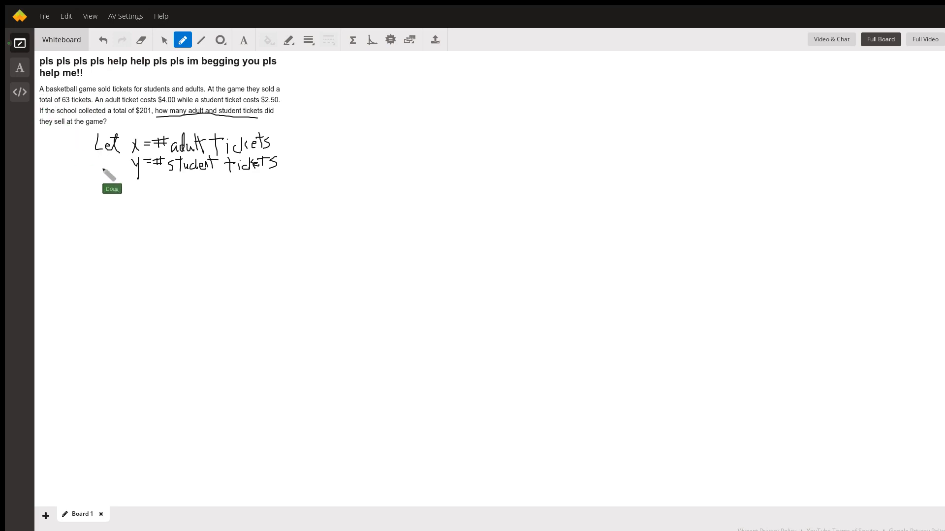
{"action": "mouse_move", "coordinate": [171, 192]}
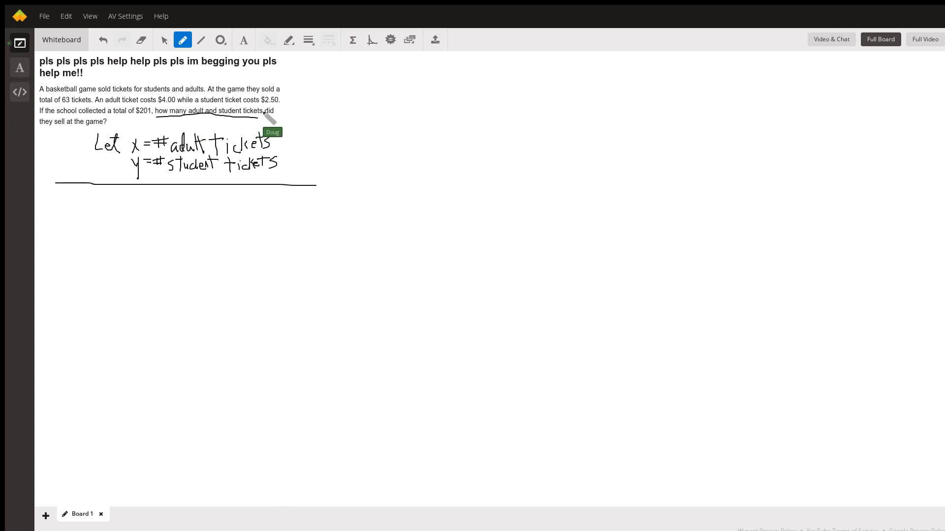
{"action": "mouse_move", "coordinate": [139, 163]}
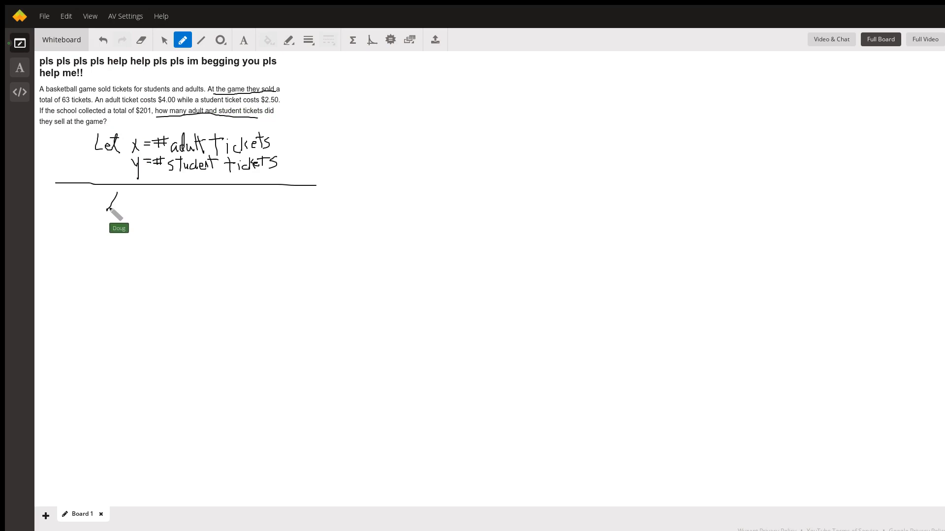
Handwrite the total-tickets equation x + y = 60 below the dividing line.
{"action": "left_click_drag", "start_coordinate": [108, 207], "coordinate": [127, 202]}
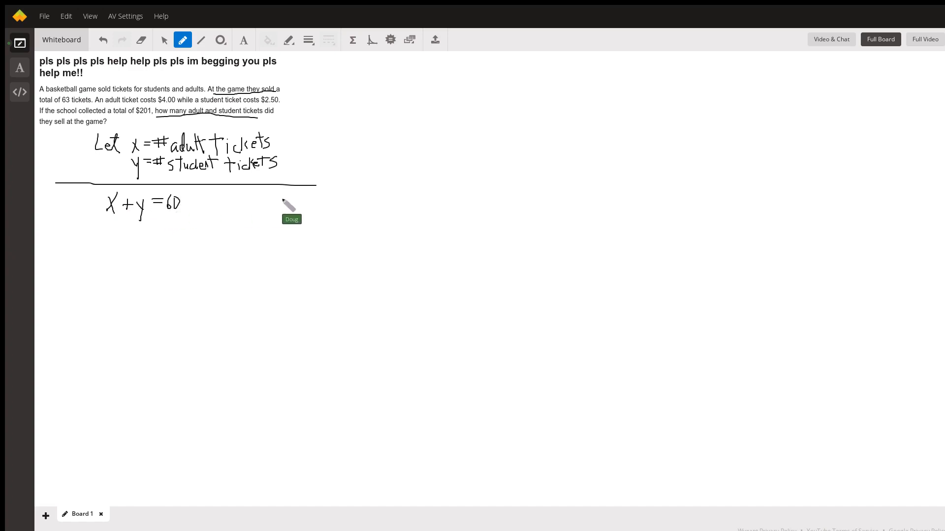
{"action": "mouse_move", "coordinate": [279, 213]}
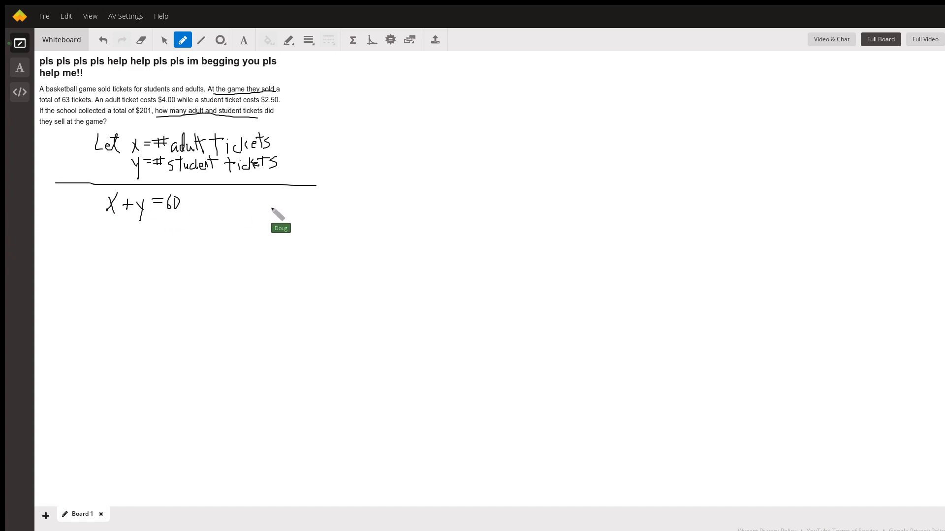
{"action": "mouse_move", "coordinate": [168, 60]}
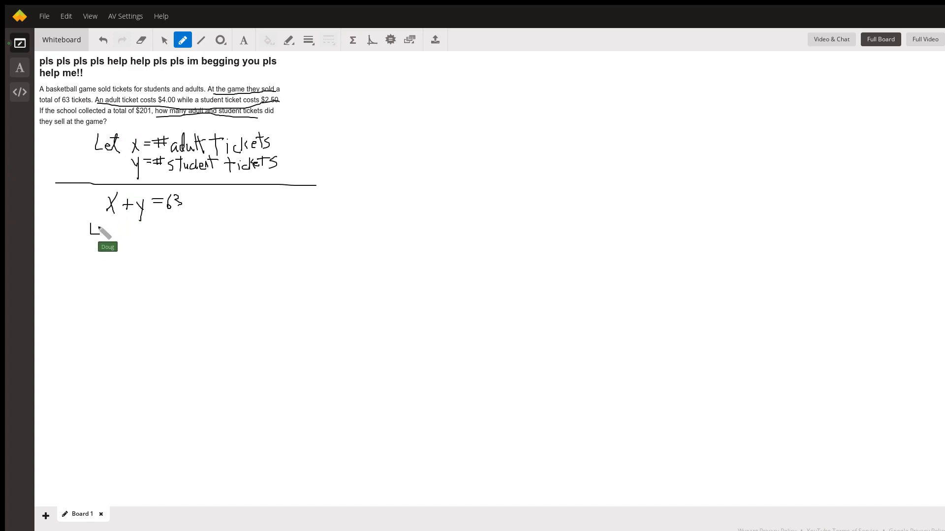
Write the ticket-revenue equation 4x + 2.5y = 201 beneath x + y = 63.
{"action": "left_click_drag", "start_coordinate": [91, 226], "coordinate": [108, 241]}
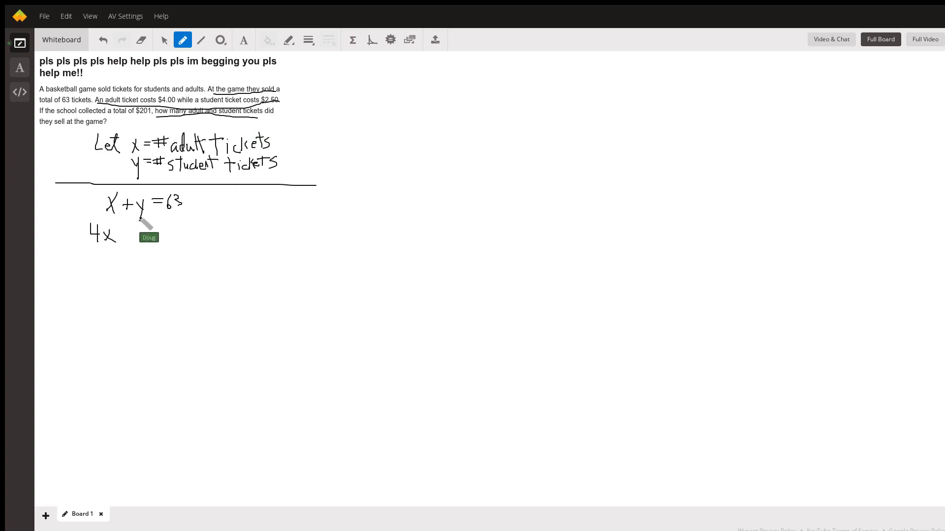
{"action": "left_click_drag", "start_coordinate": [117, 235], "coordinate": [124, 247]}
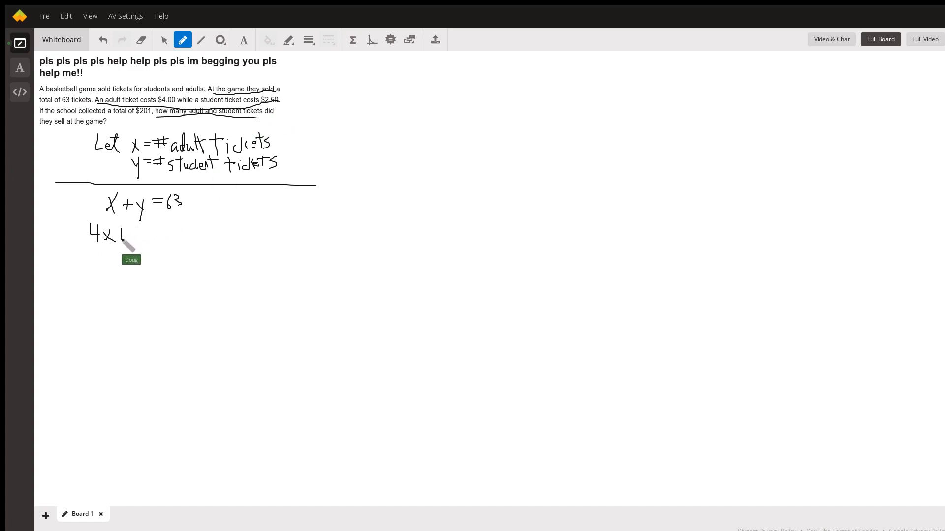
{"action": "left_click_drag", "start_coordinate": [116, 235], "coordinate": [128, 235]}
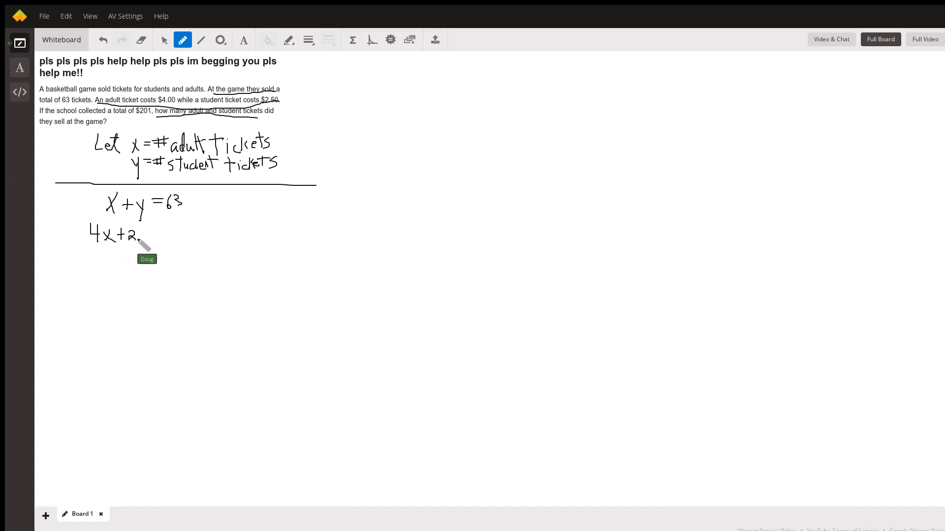
{"action": "mouse_move", "coordinate": [153, 249]}
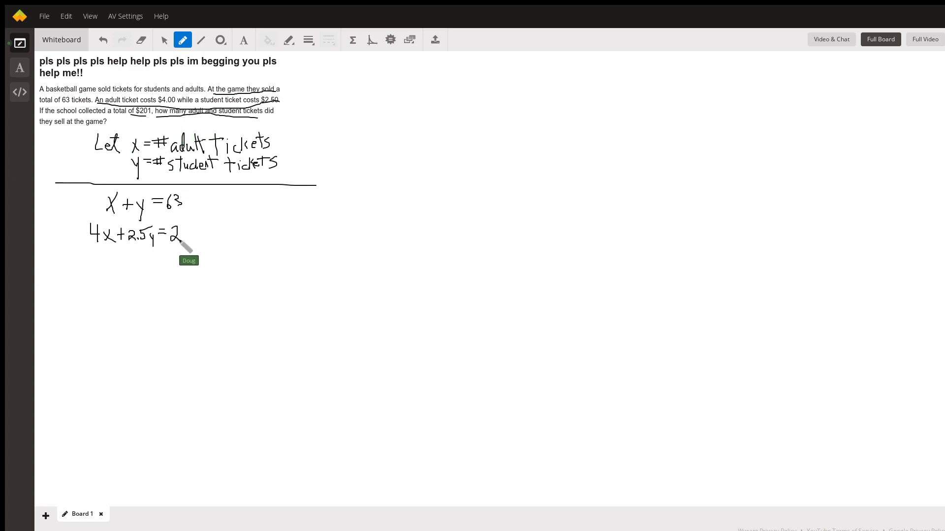
{"action": "left_click_drag", "start_coordinate": [184, 236], "coordinate": [198, 247]}
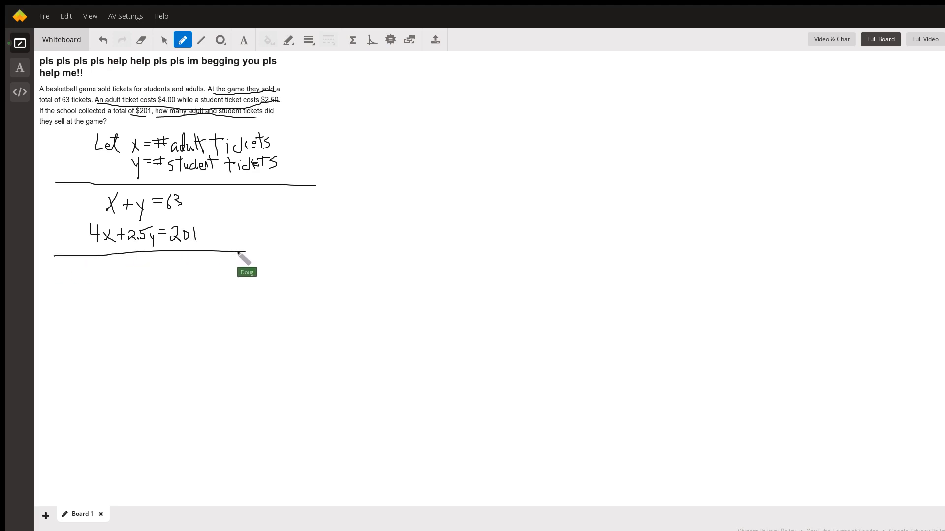
{"action": "mouse_move", "coordinate": [65, 240]}
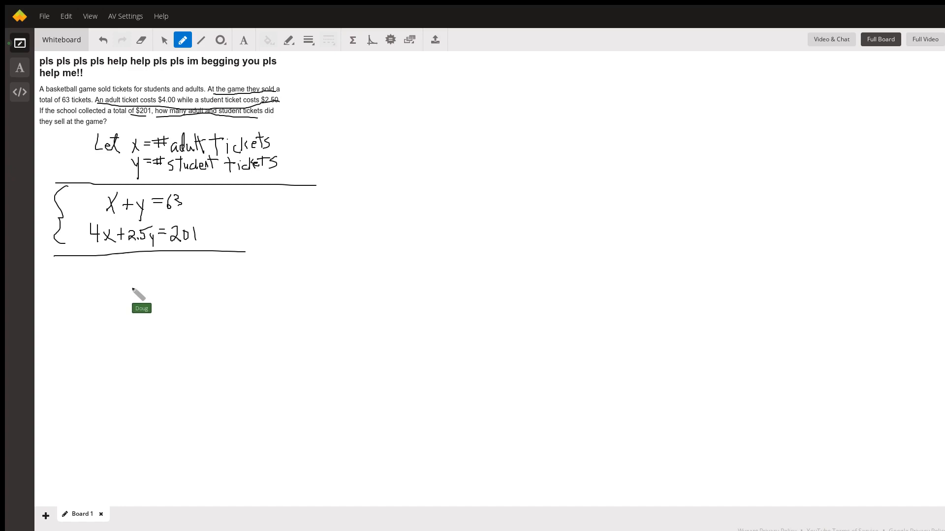
{"action": "mouse_move", "coordinate": [178, 84]}
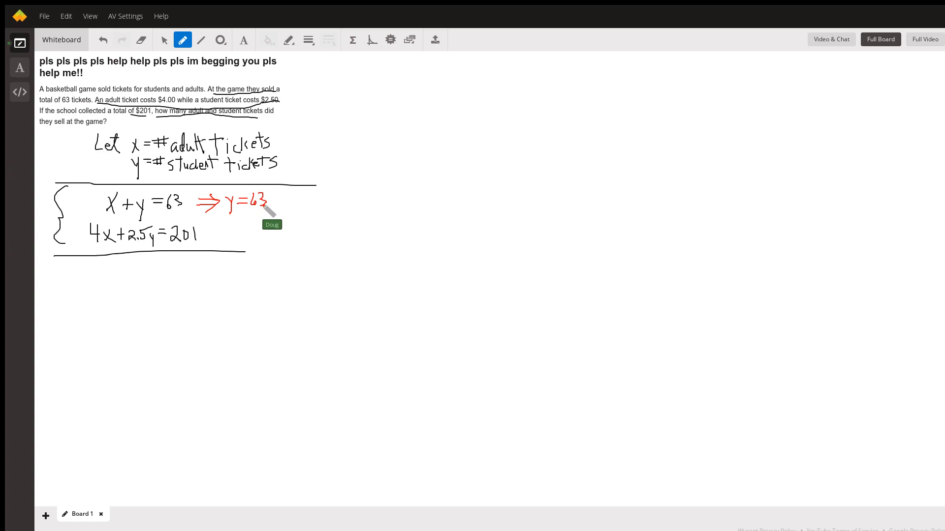
Finish the red rearrangement y = 63 − x beside x + y = 63.
{"action": "left_click_drag", "start_coordinate": [271, 208], "coordinate": [287, 202]}
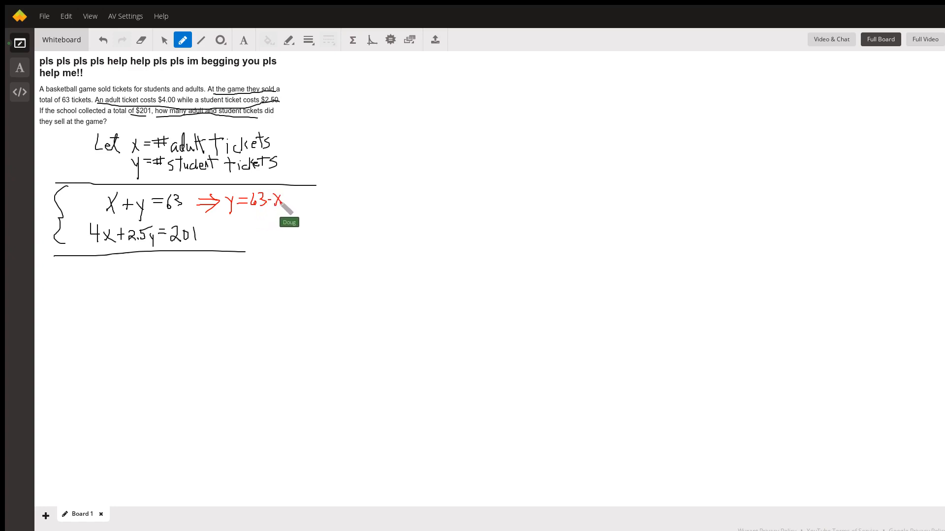
{"action": "mouse_move", "coordinate": [295, 60]}
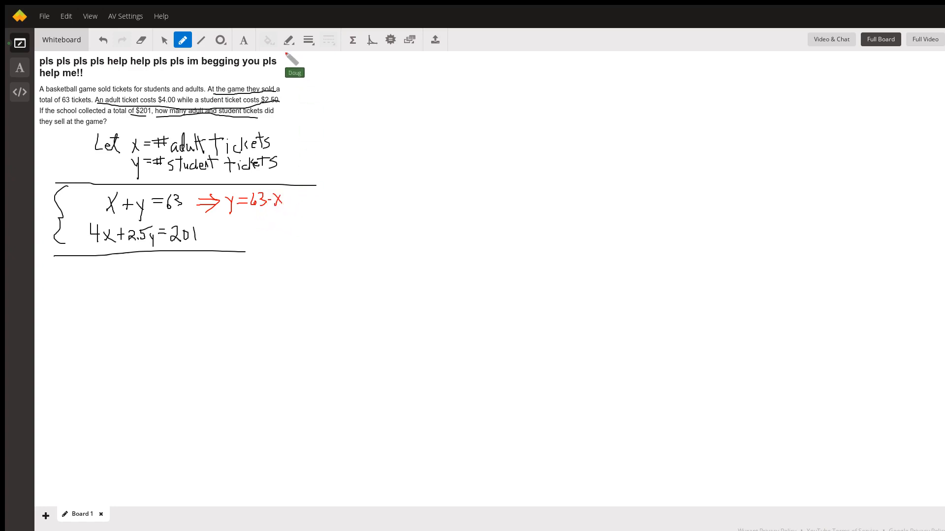
{"action": "mouse_move", "coordinate": [264, 220]}
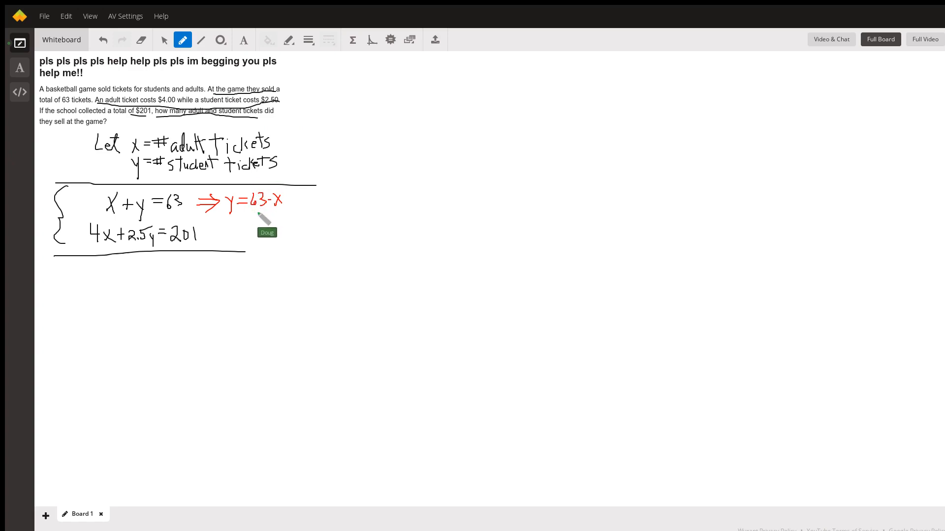
Circle 63 − x in green and write the substituted equation 4x + 2.5(63 − x) = 201.
{"action": "left_click_drag", "start_coordinate": [250, 190], "coordinate": [284, 213]}
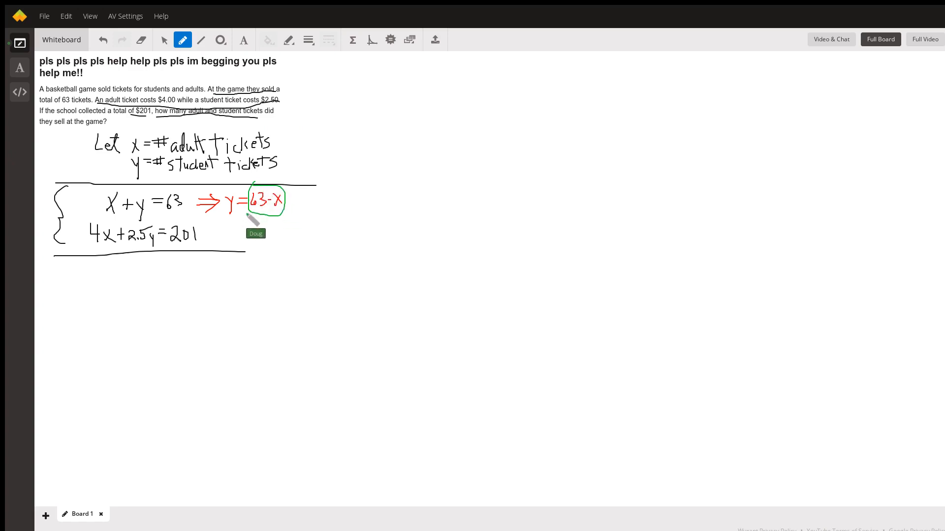
{"action": "mouse_move", "coordinate": [162, 235]}
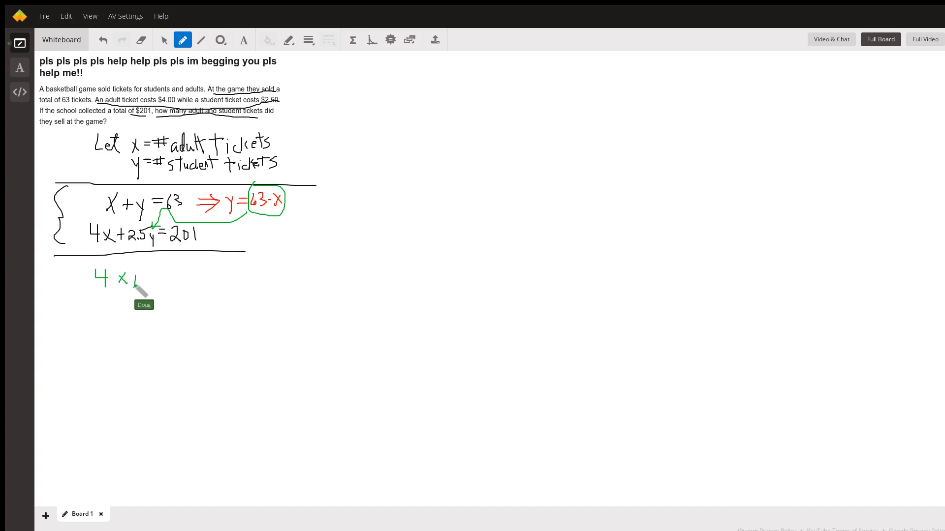
{"action": "left_click_drag", "start_coordinate": [138, 277], "coordinate": [153, 284]}
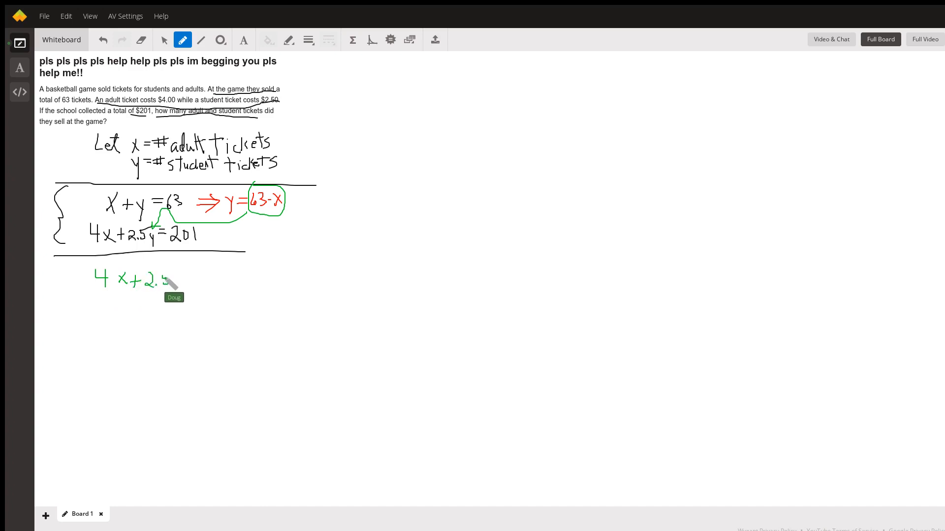
{"action": "left_click_drag", "start_coordinate": [175, 277], "coordinate": [186, 289]}
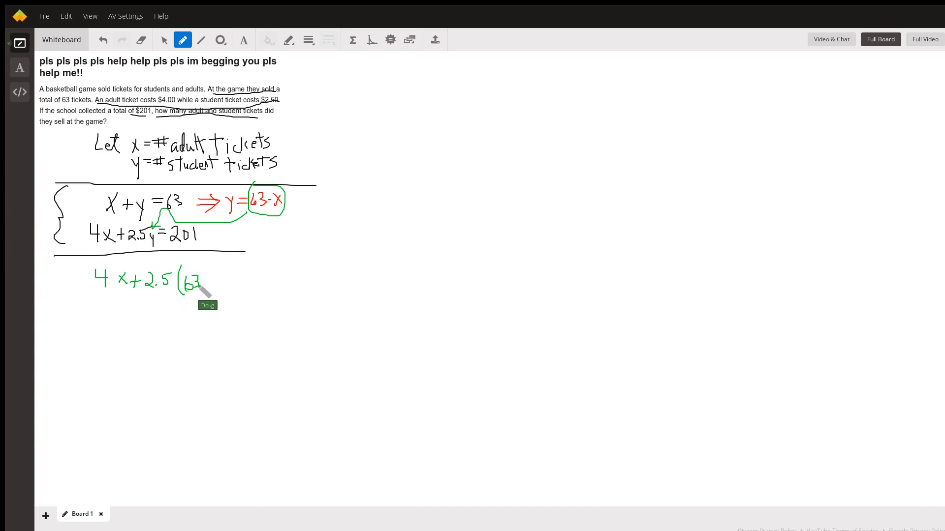
{"action": "left_click_drag", "start_coordinate": [205, 280], "coordinate": [226, 276]}
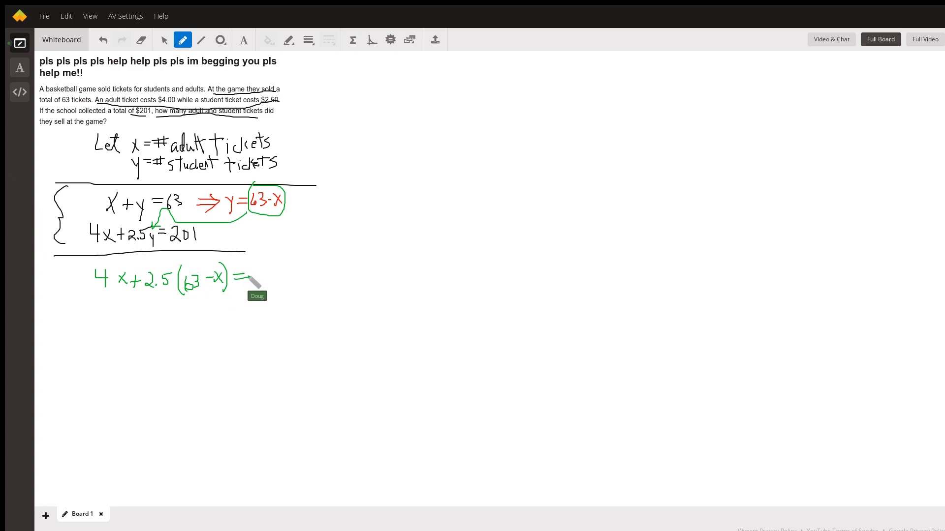
{"action": "left_click_drag", "start_coordinate": [250, 279], "coordinate": [272, 279]}
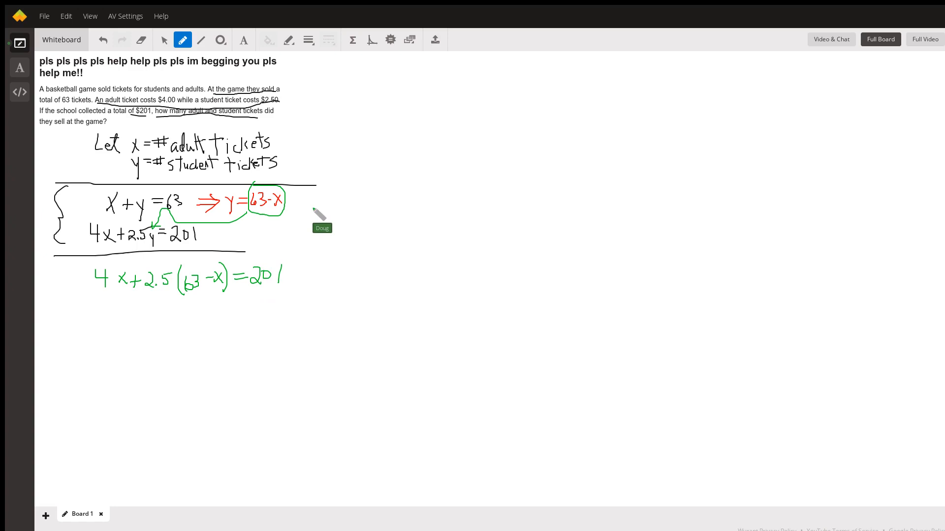
{"action": "mouse_move", "coordinate": [168, 301]}
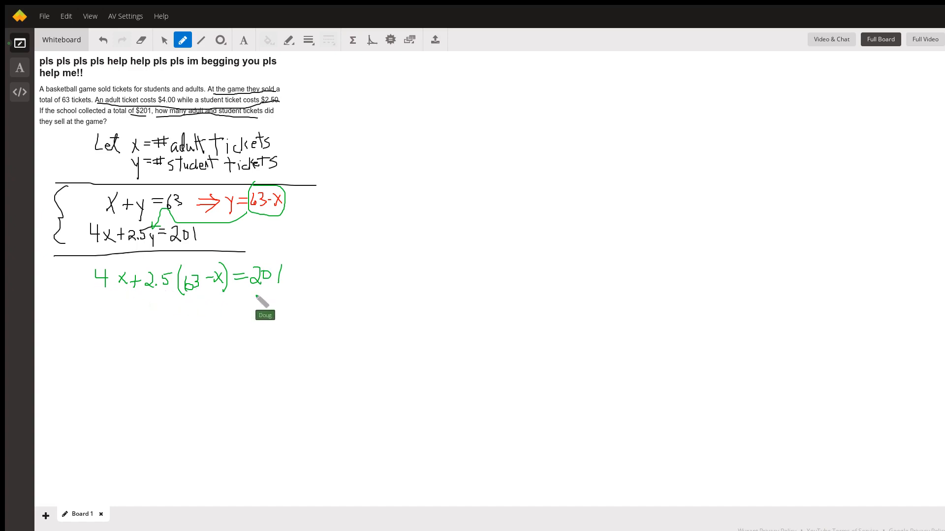
{"action": "mouse_move", "coordinate": [190, 304]}
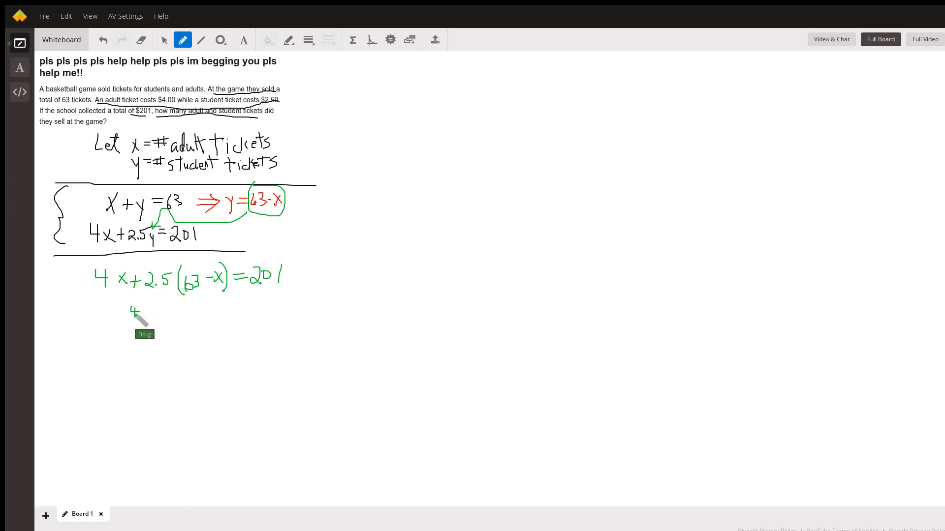
Start writing the times-ten equation 40x + 25(63 − x) = 2010.
{"action": "left_click_drag", "start_coordinate": [133, 310], "coordinate": [150, 312]}
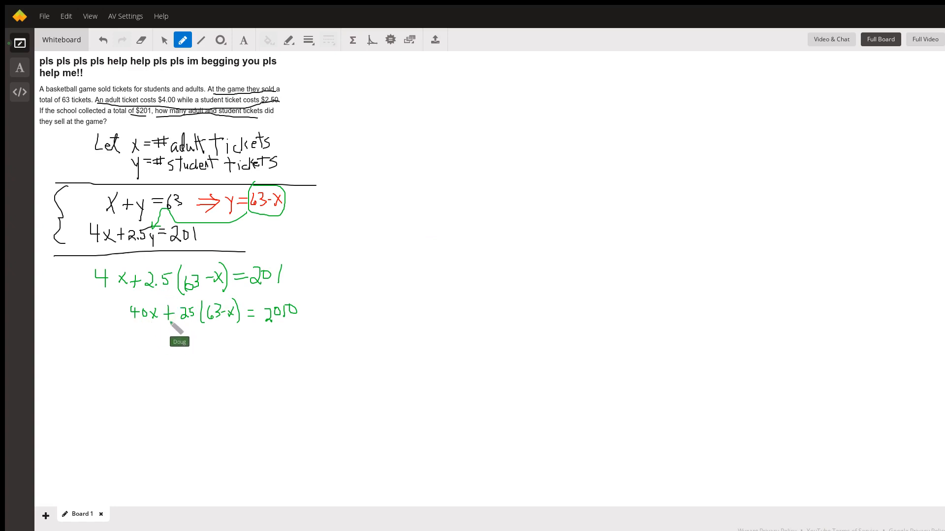
{"action": "mouse_move", "coordinate": [250, 315]}
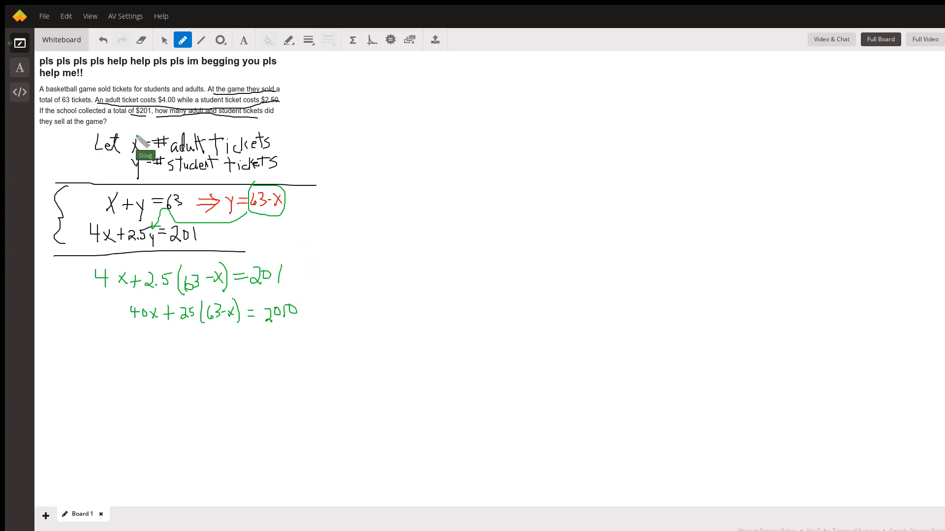
{"action": "mouse_move", "coordinate": [190, 295]}
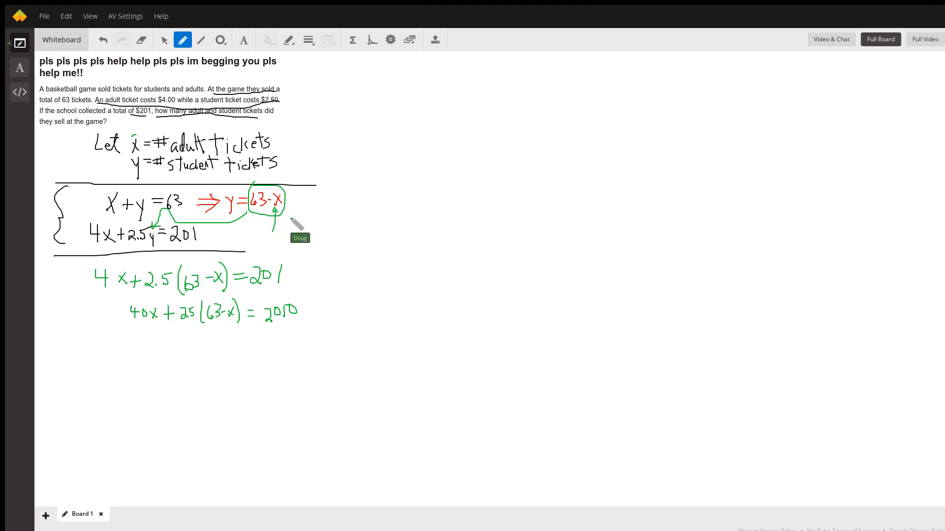
{"action": "mouse_move", "coordinate": [371, 193]}
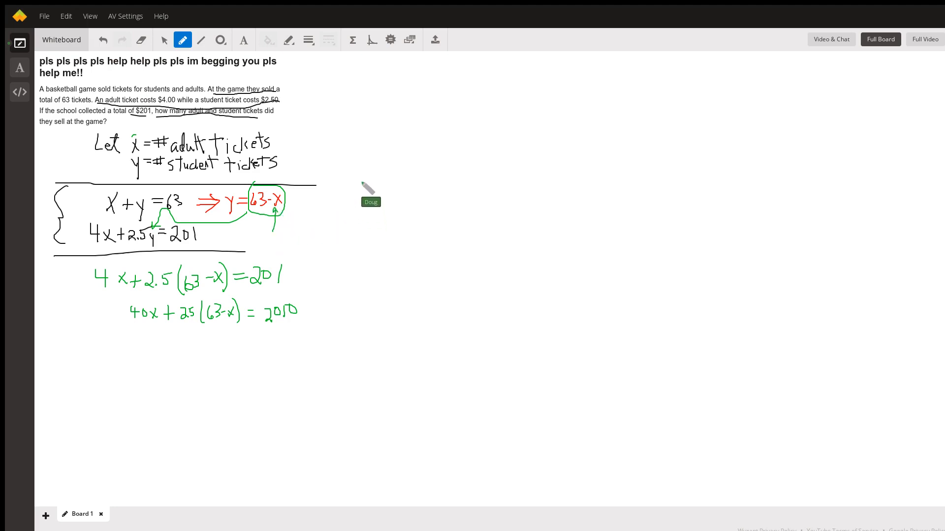
{"action": "mouse_move", "coordinate": [420, 60]}
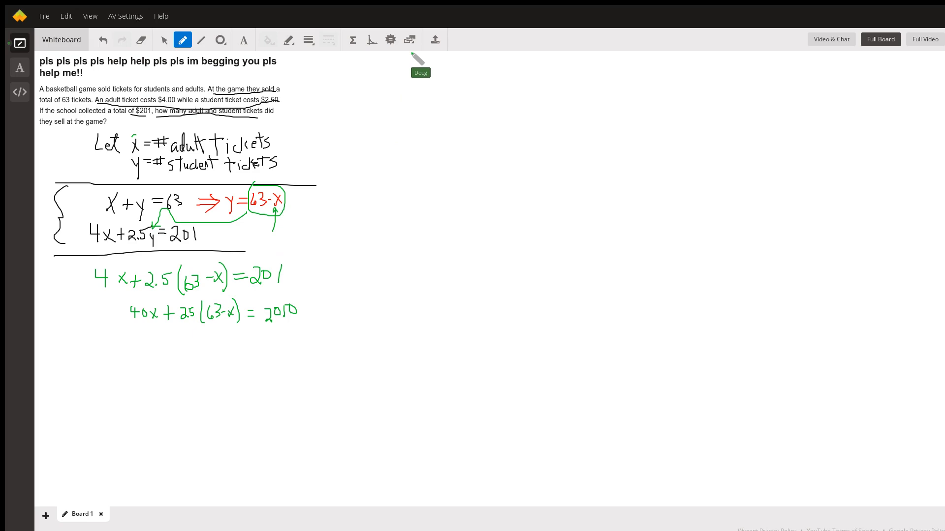